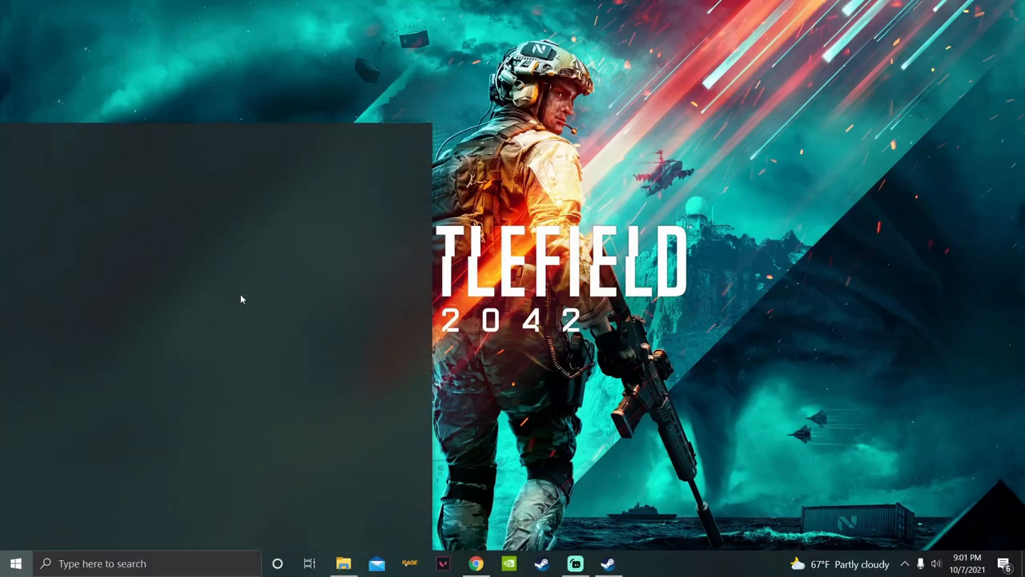
Launch MSI Afterburner and reveal the hidden tray icons, including RivaTuner.
click(641, 563)
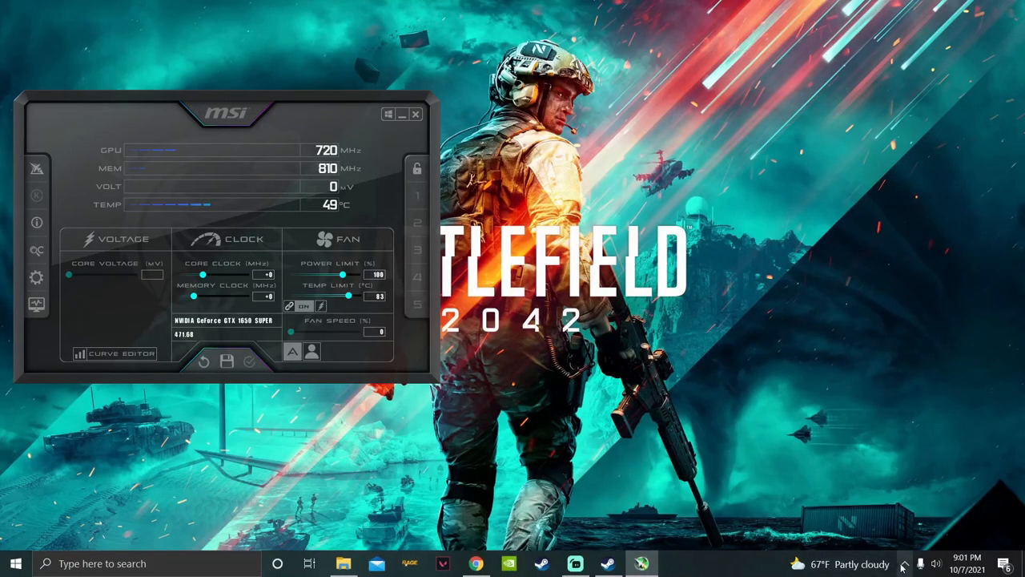
click(904, 563)
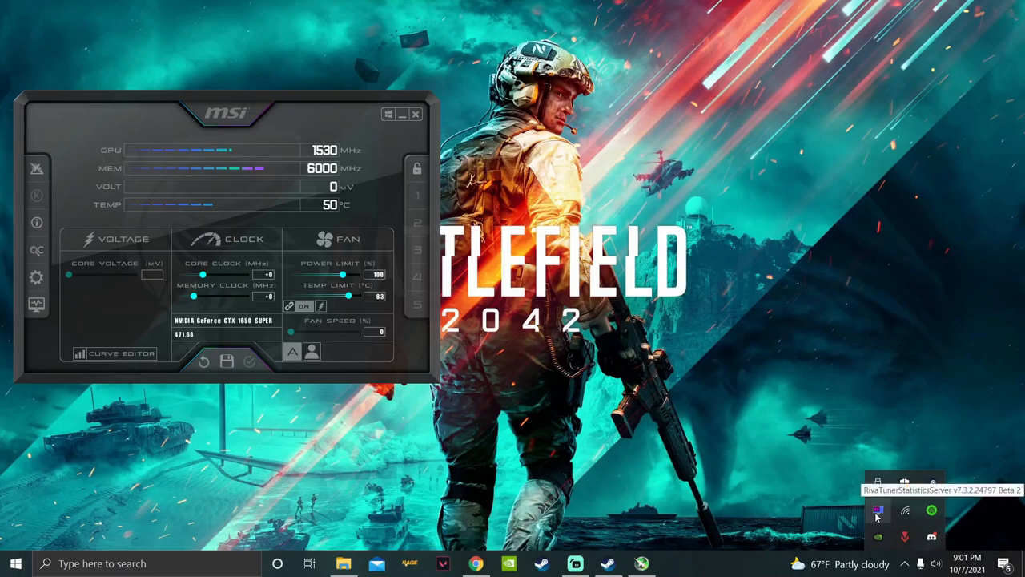
Bring up RivaTuner Statistics Server from the tray and start adding an application profile.
click(878, 510)
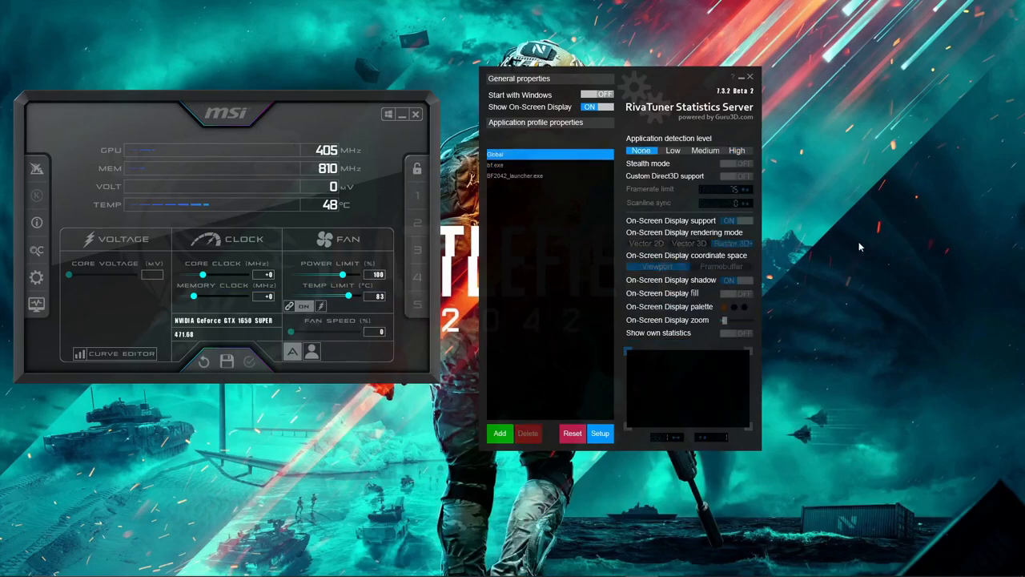
click(499, 433)
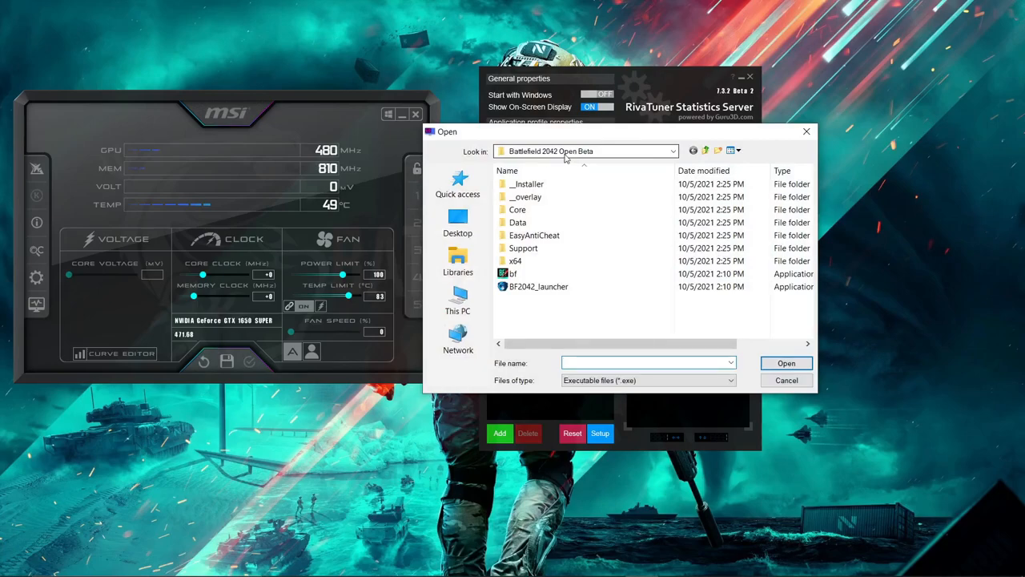
Add BF2042_launcher.exe from the Battlefield 2042 Open Beta folder as a profile.
click(673, 151)
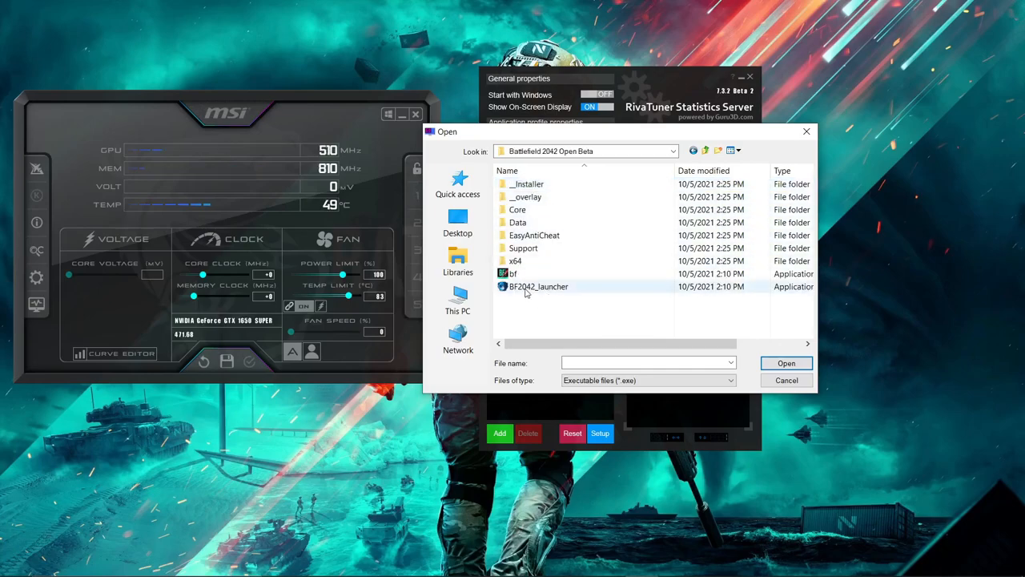
click(538, 286)
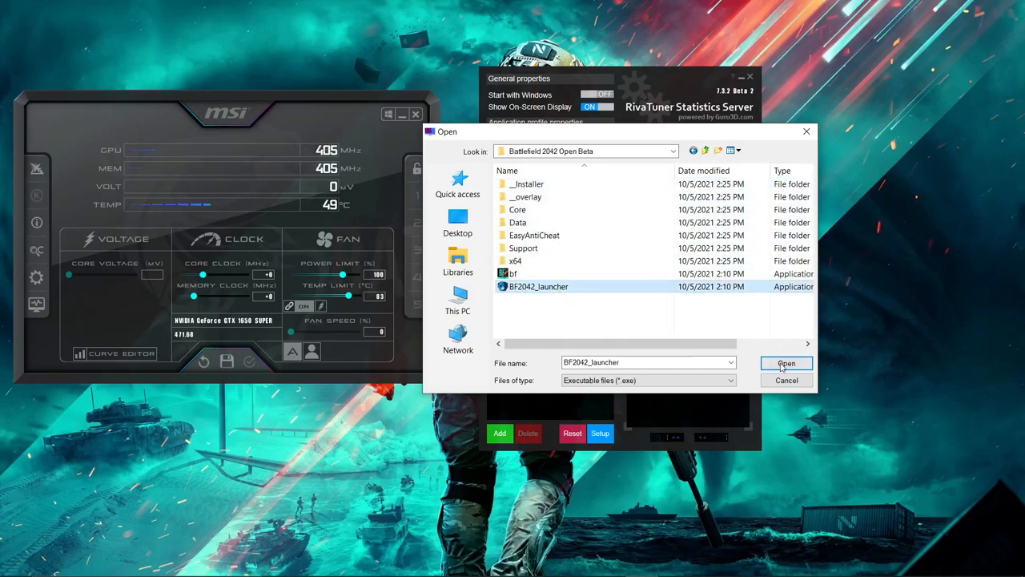
click(785, 363)
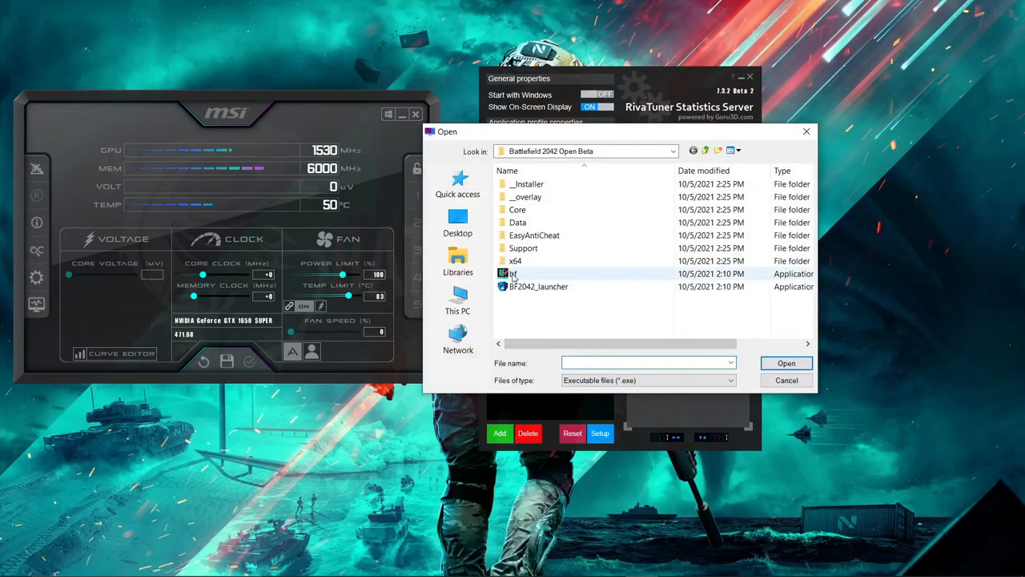
Add bf.exe from the game folder as a second application profile.
click(512, 273)
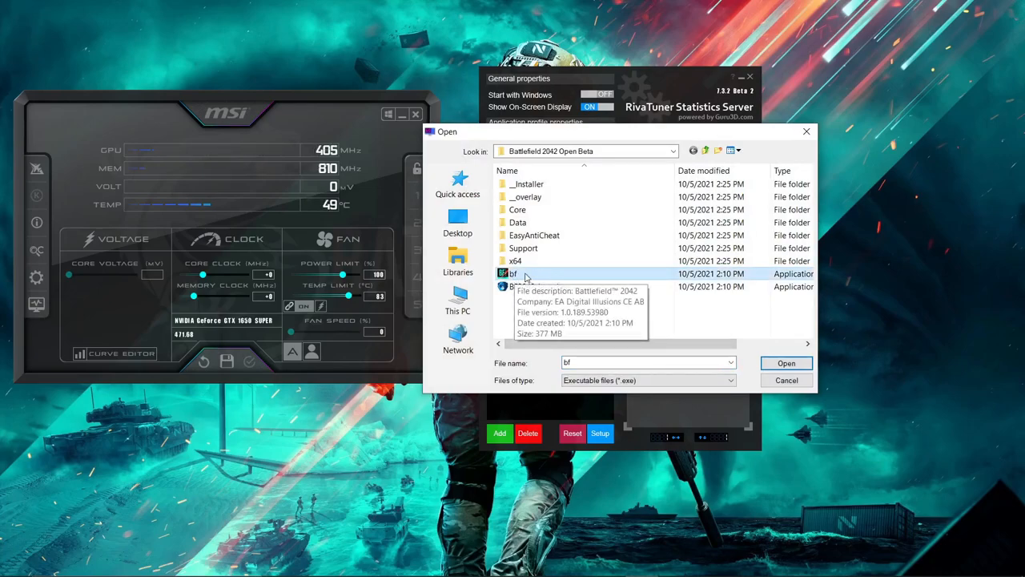
click(786, 363)
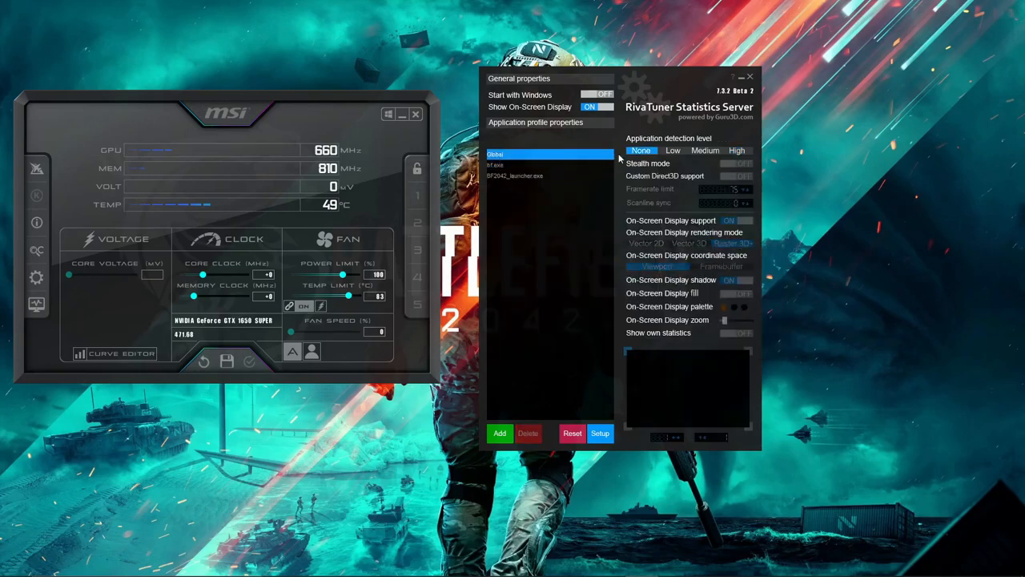
click(705, 150)
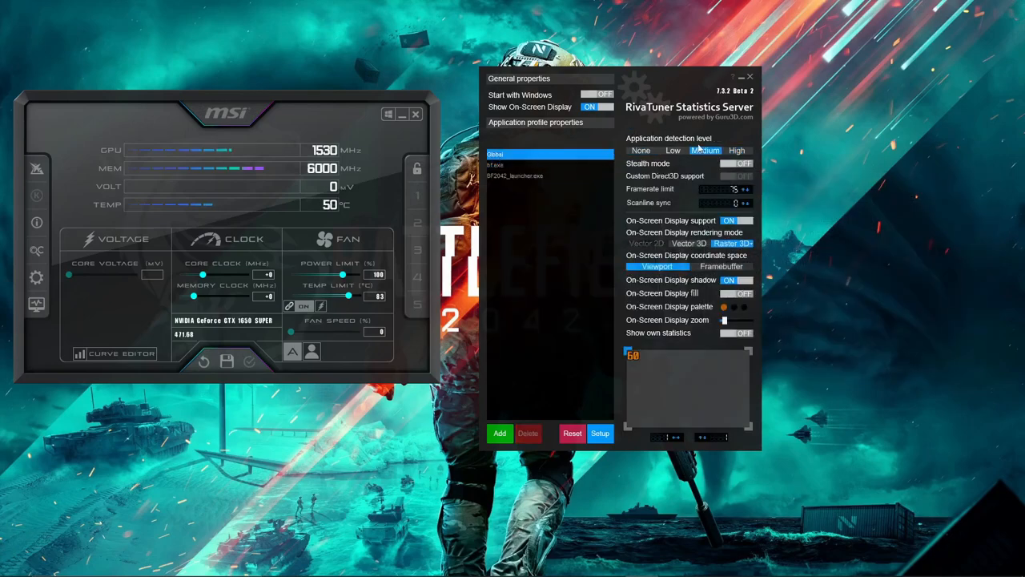
click(673, 151)
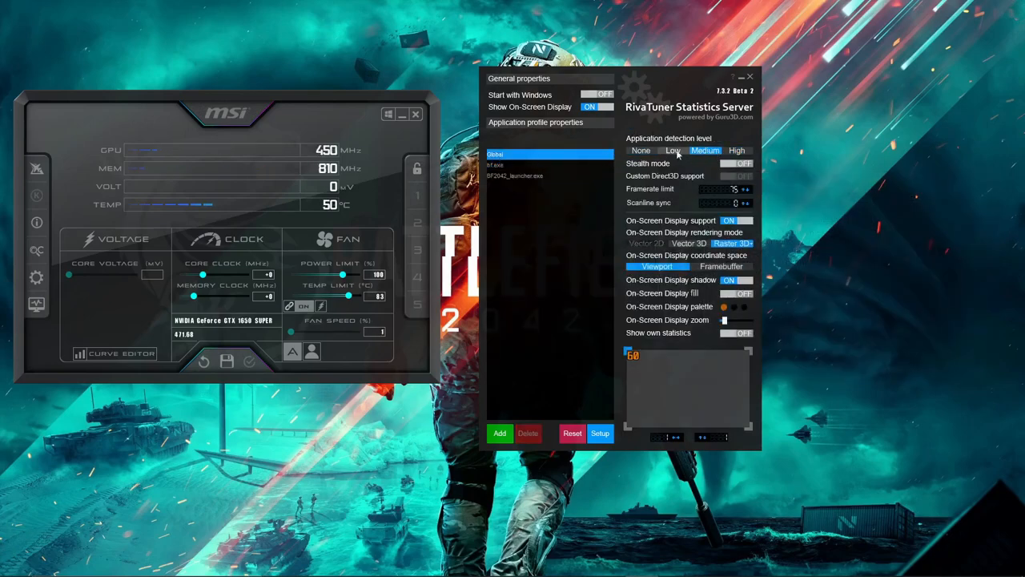
click(641, 150)
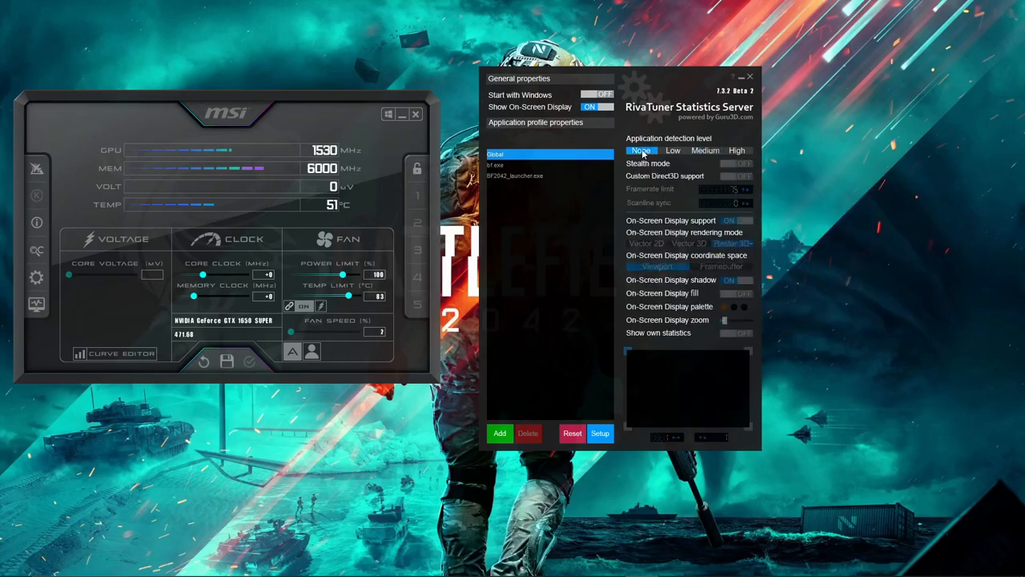